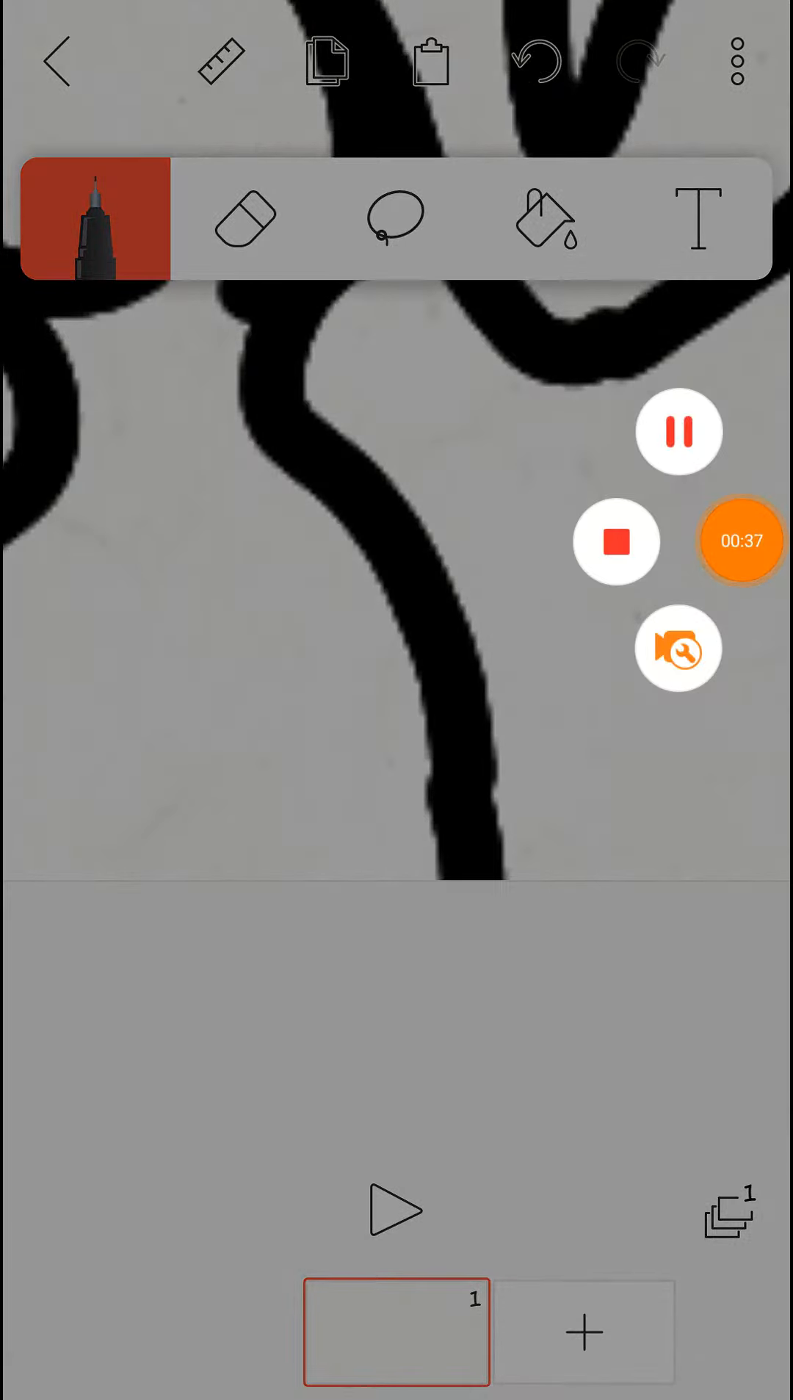
Add a second frame and redraw the stick figure's hand raised beside the head over the onion skin
click(583, 1328)
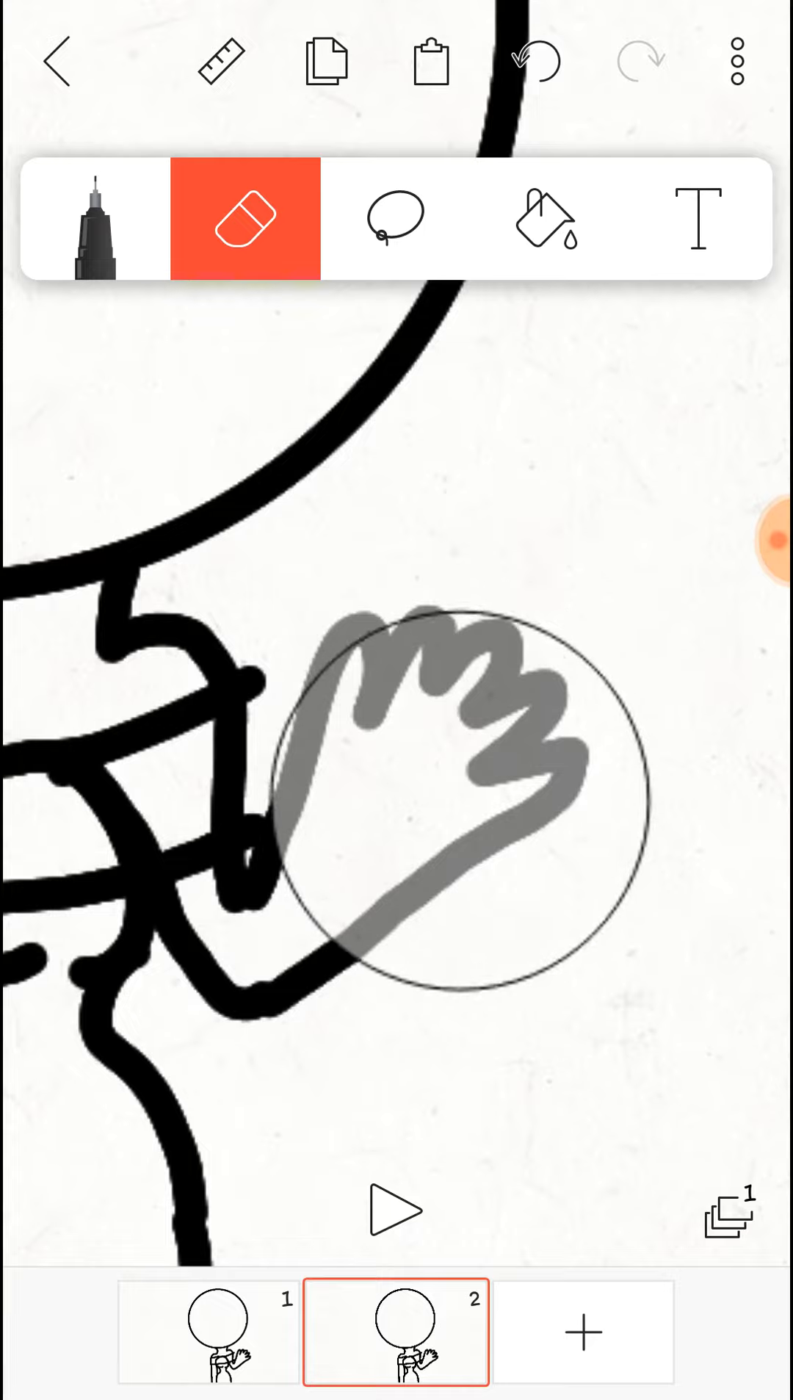
click(94, 219)
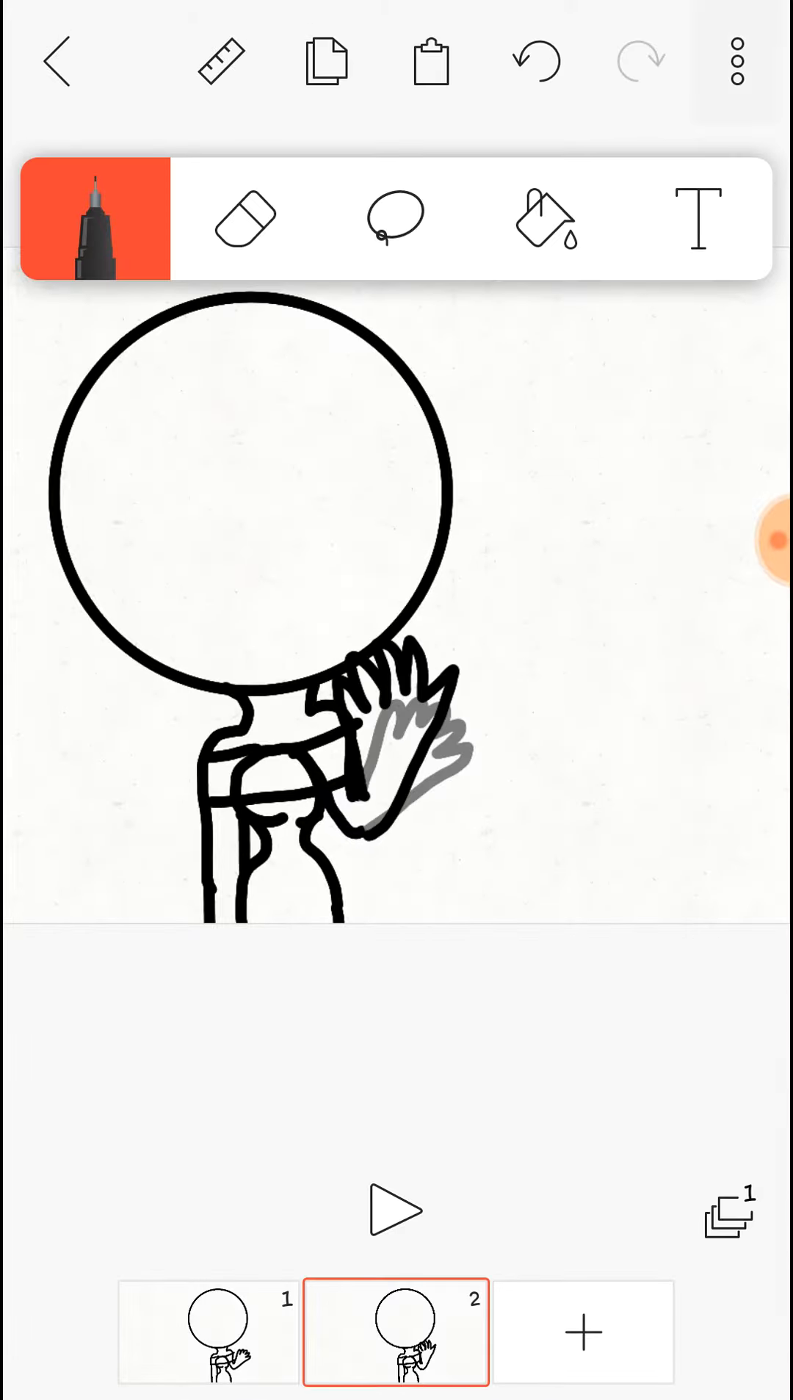
Set the project frame rate to 1 fps in project settings and save the change
click(737, 60)
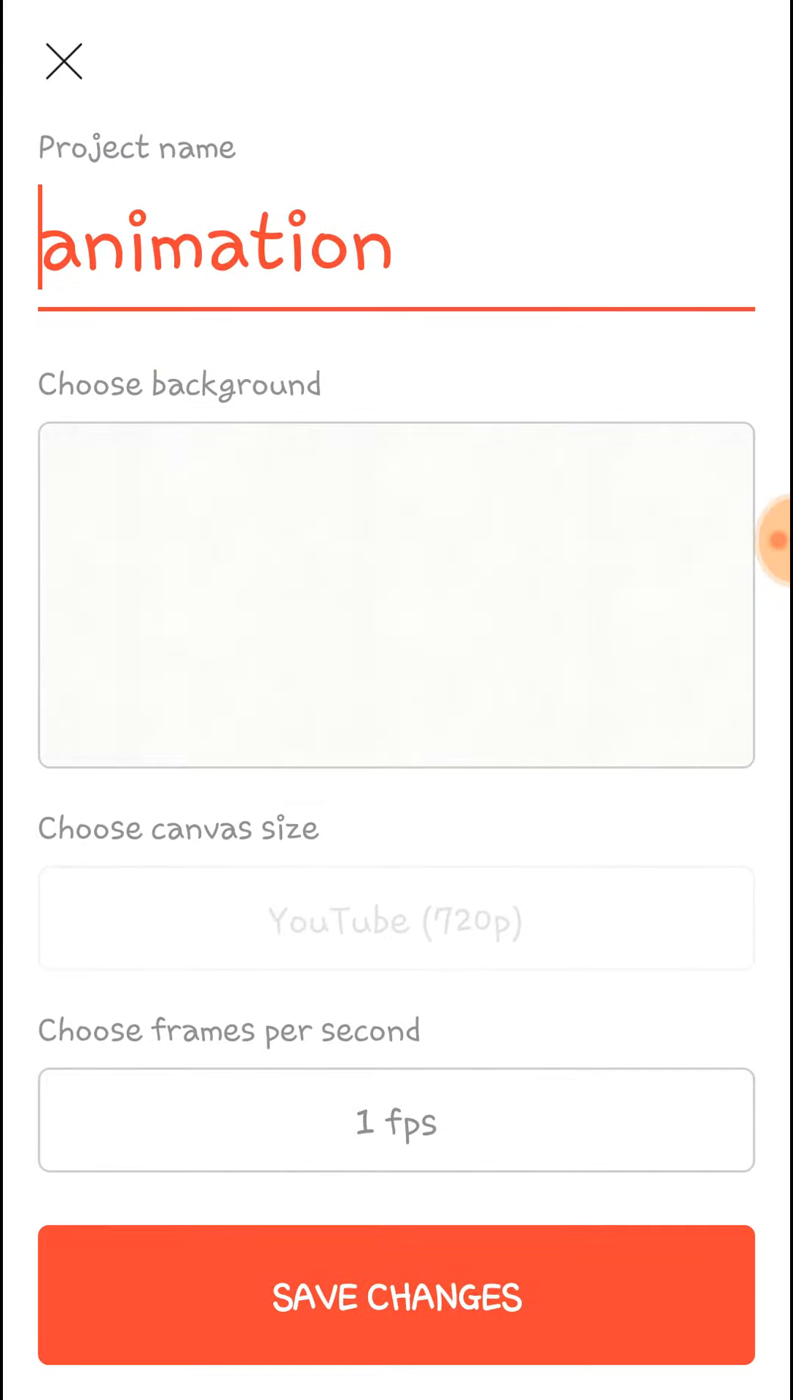
click(395, 1119)
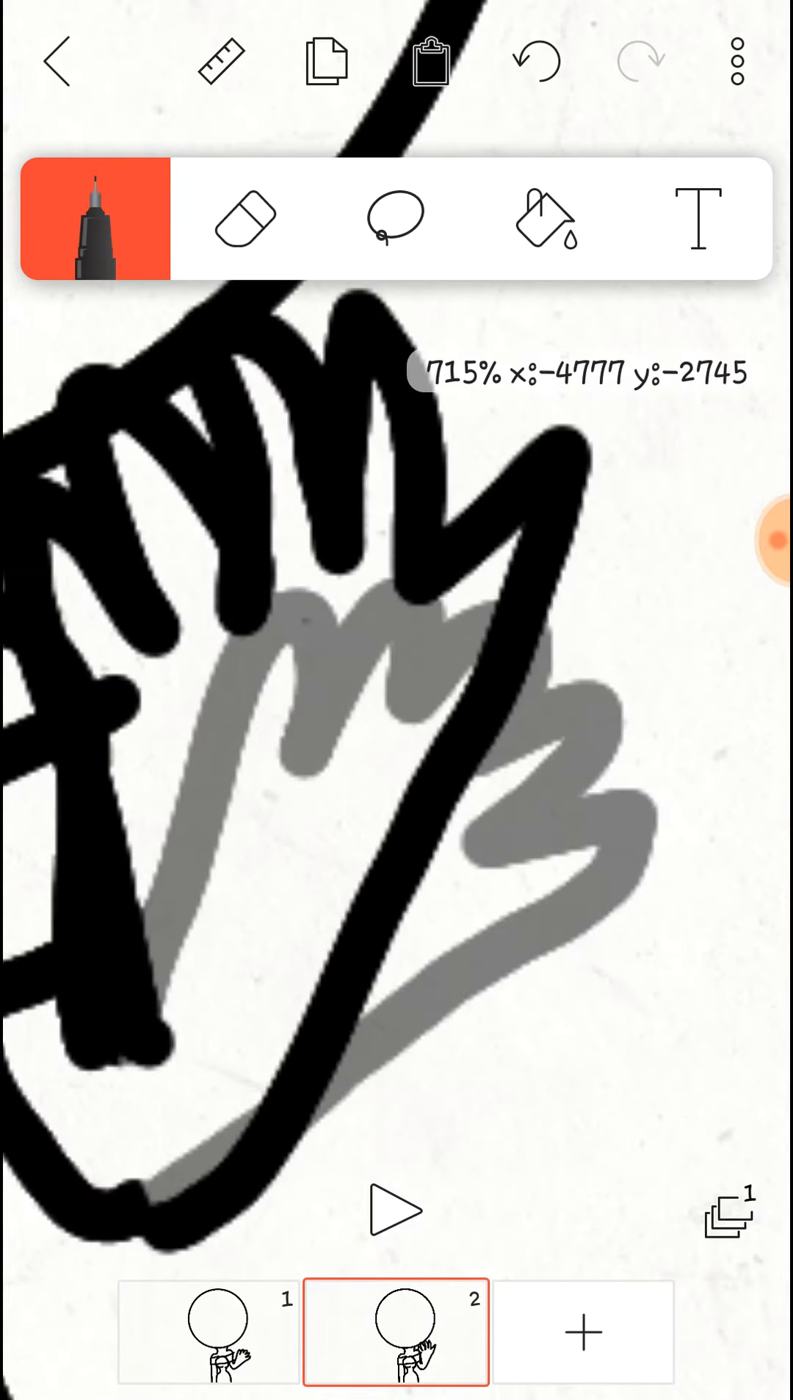
Undo the messy strokes and redraw the raised hand angled outward with smoother outlines
click(243, 218)
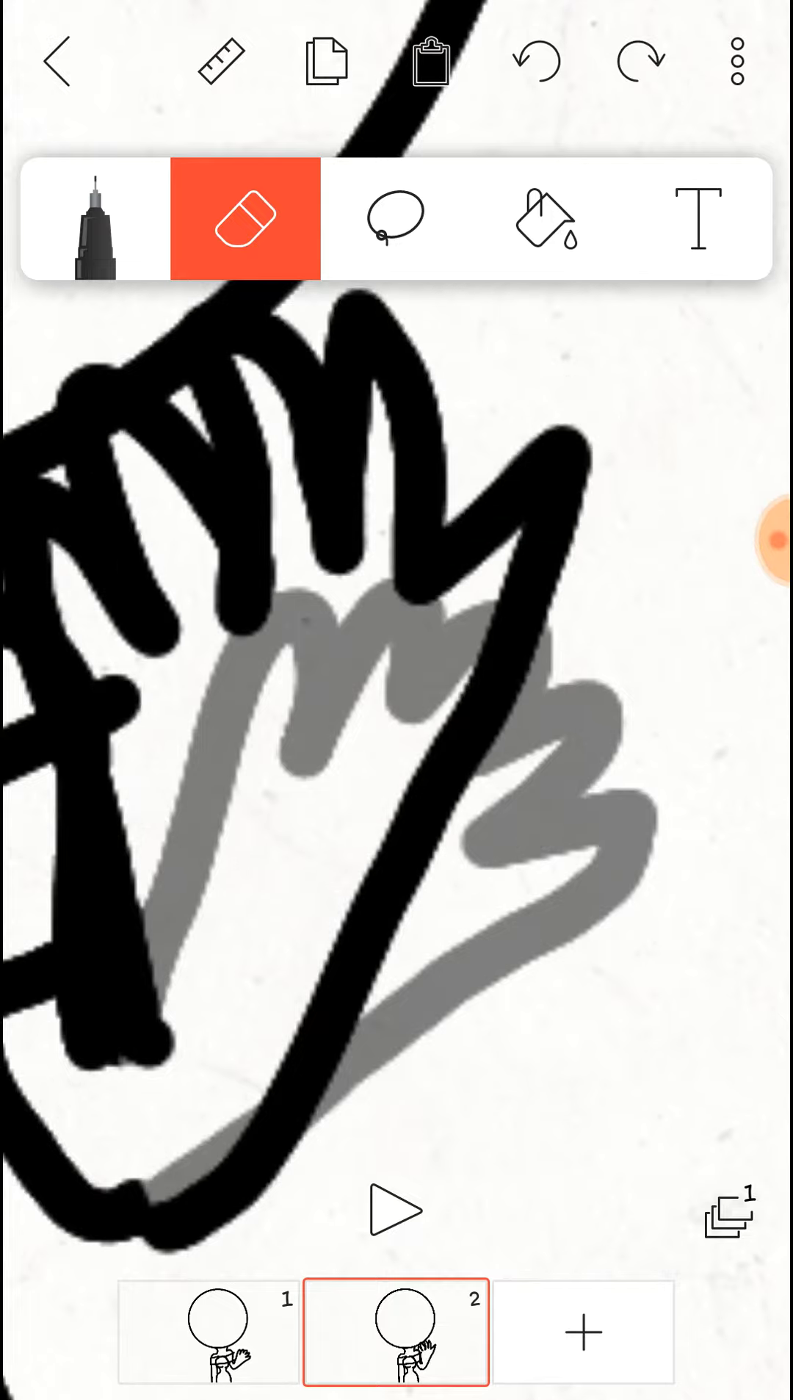
click(243, 217)
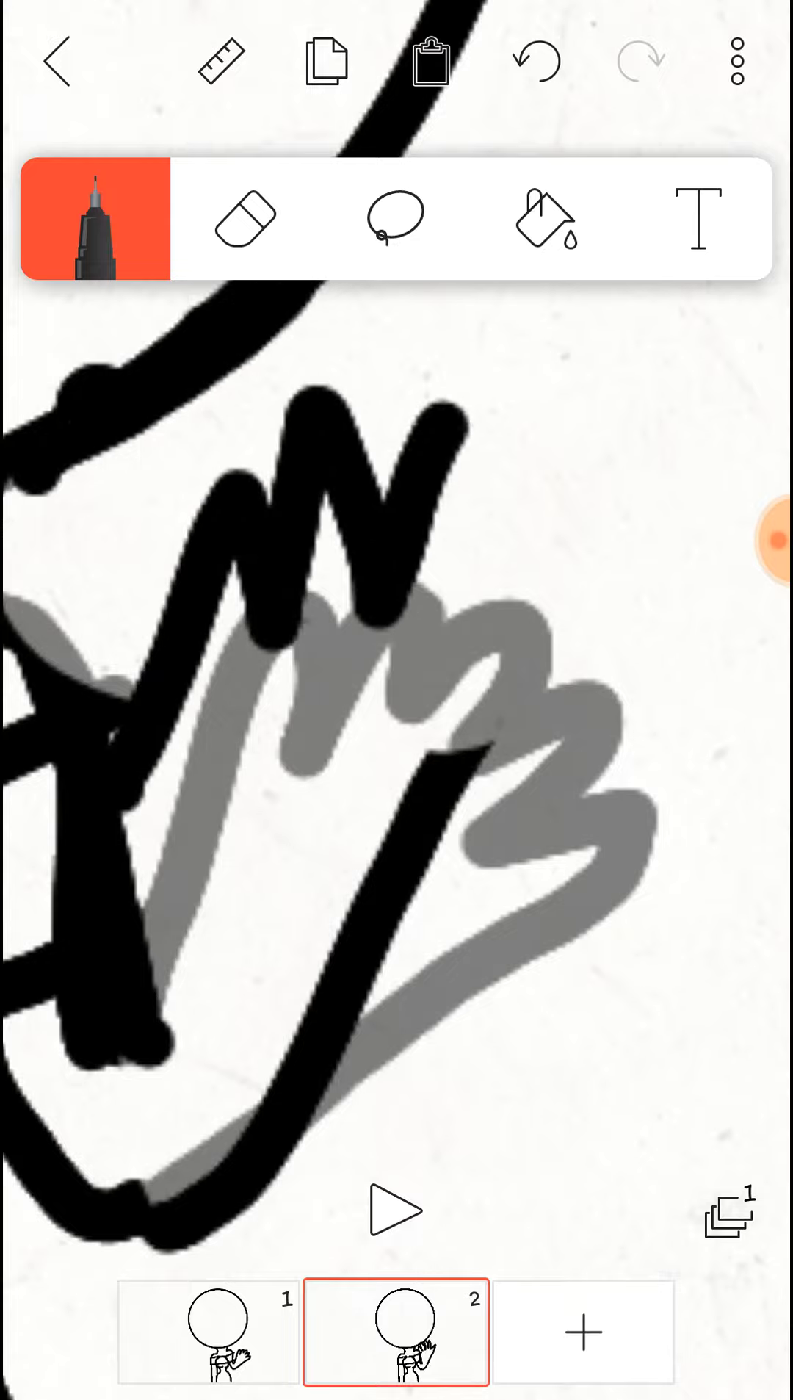
click(395, 1212)
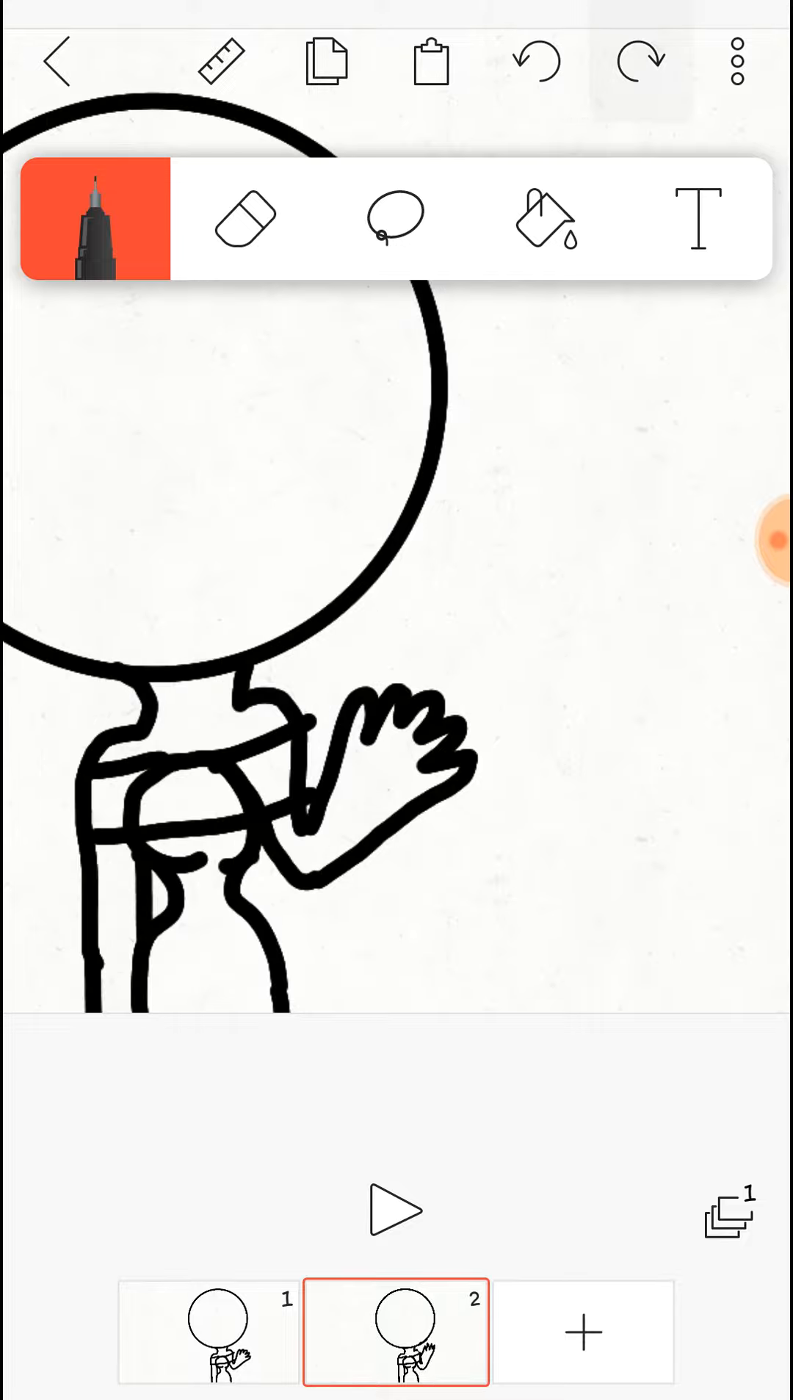
Erase the leftover arm lines in frame 2 and play back the two-frame waving animation
click(246, 218)
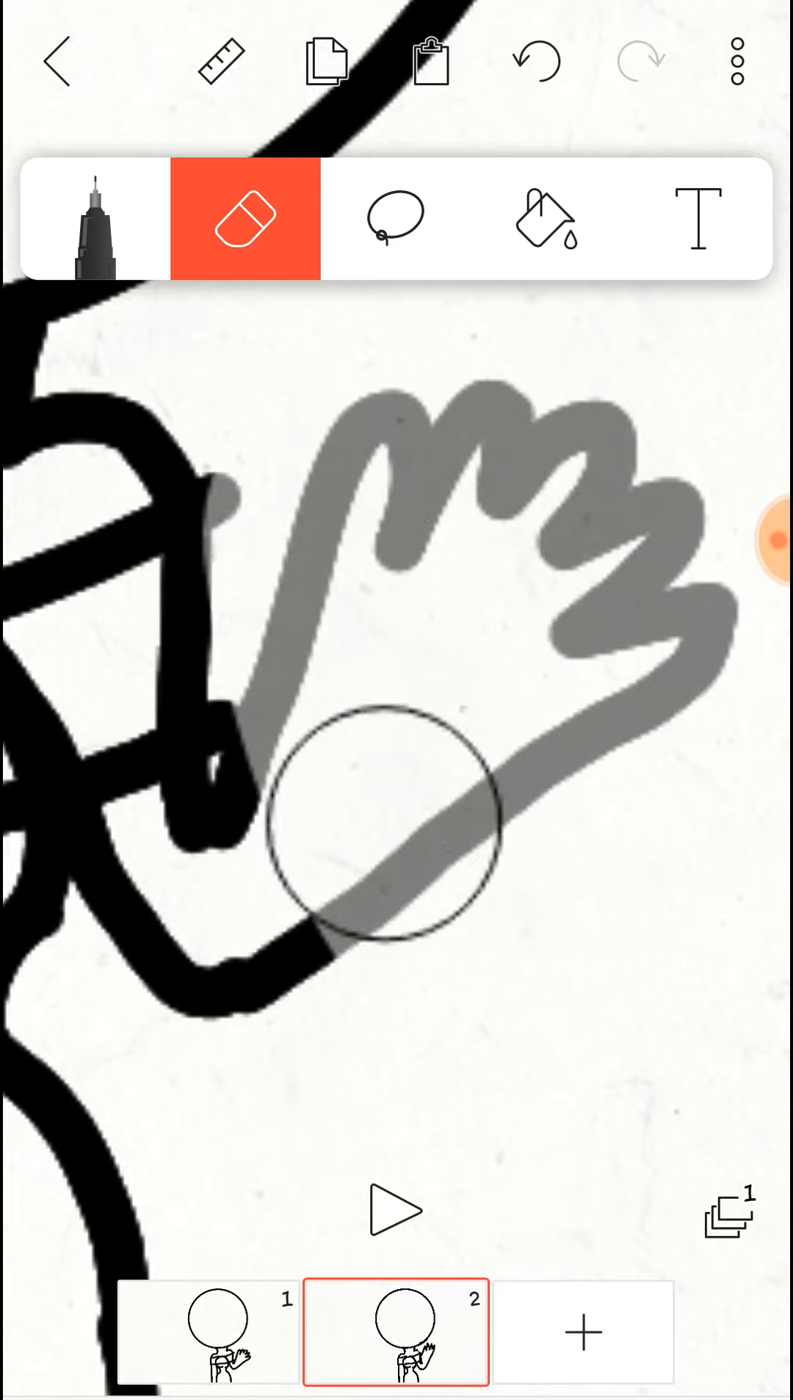
drag(383, 830, 180, 946)
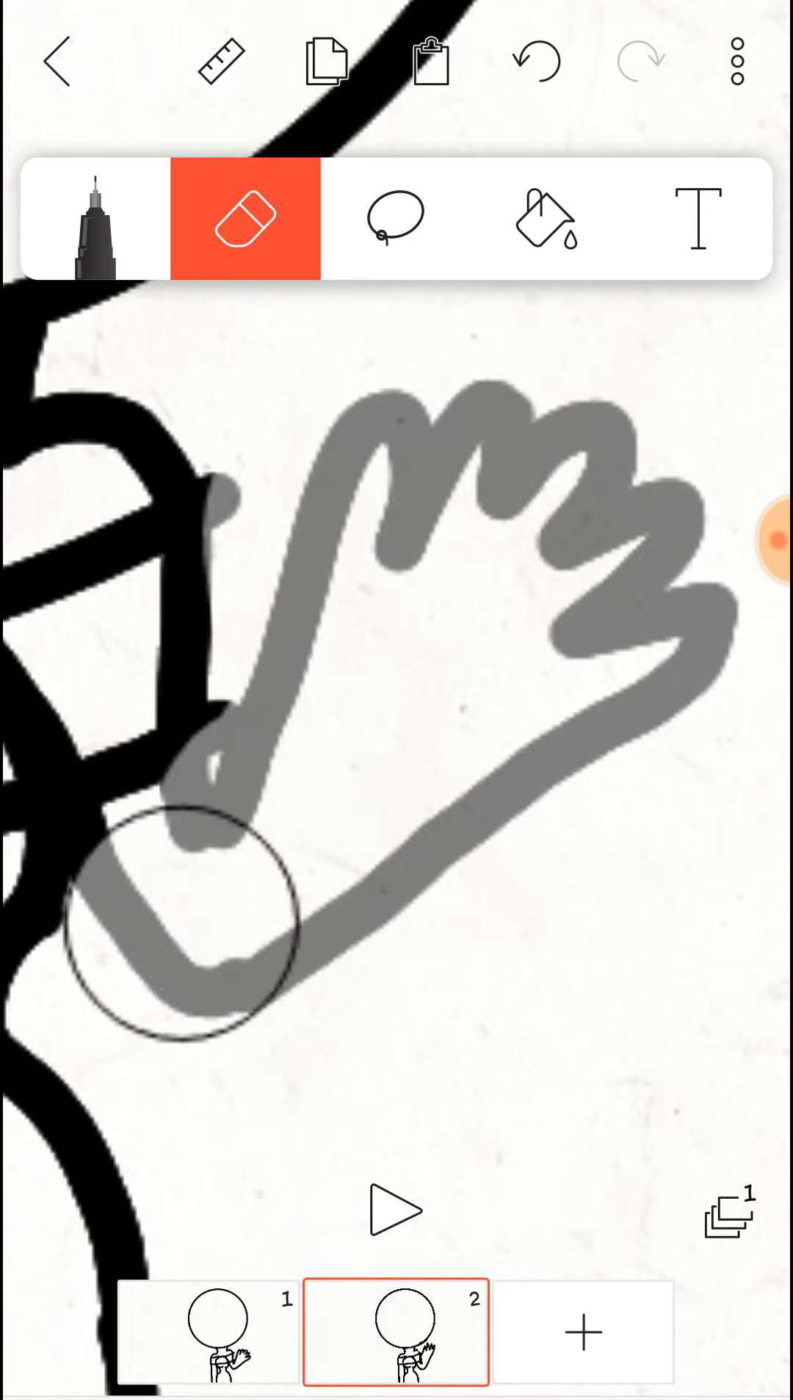
click(94, 216)
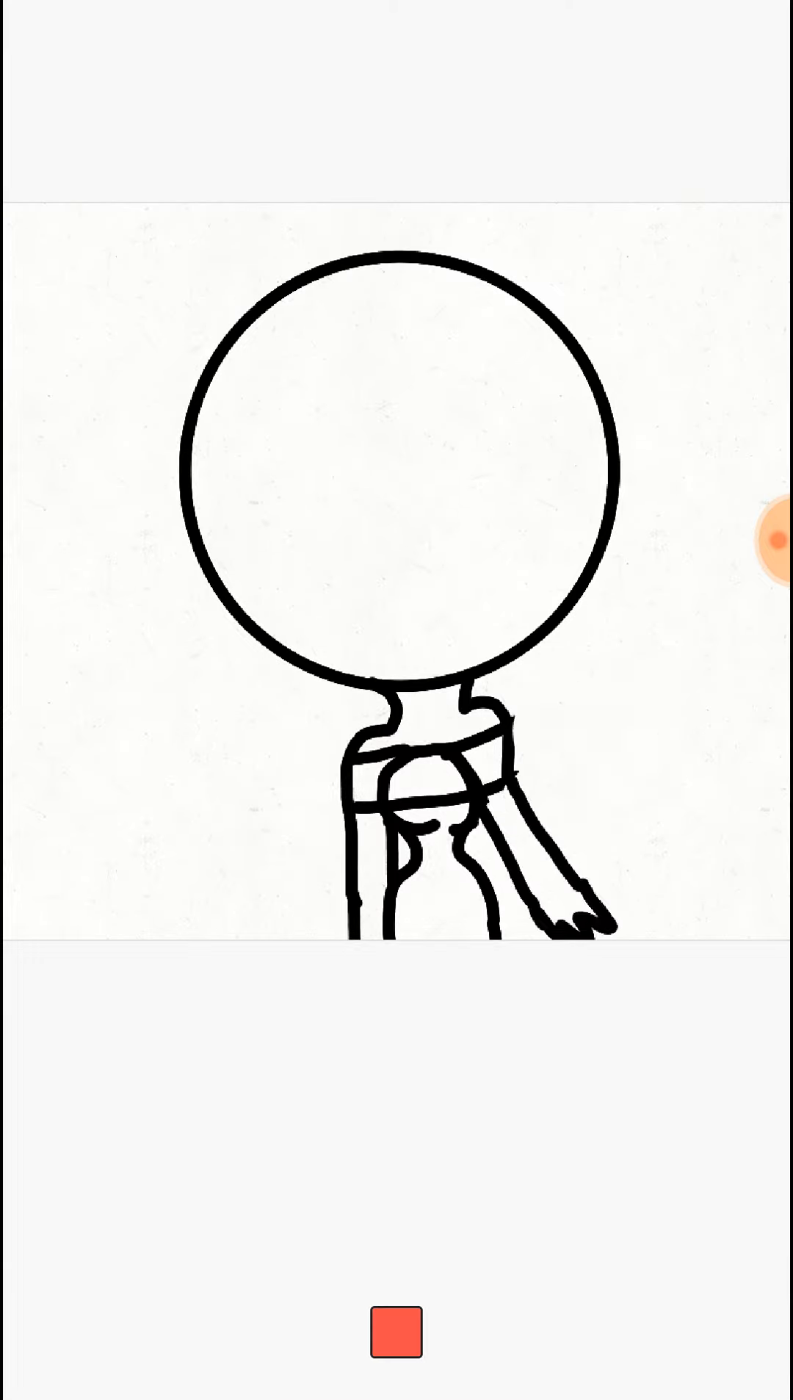
click(770, 542)
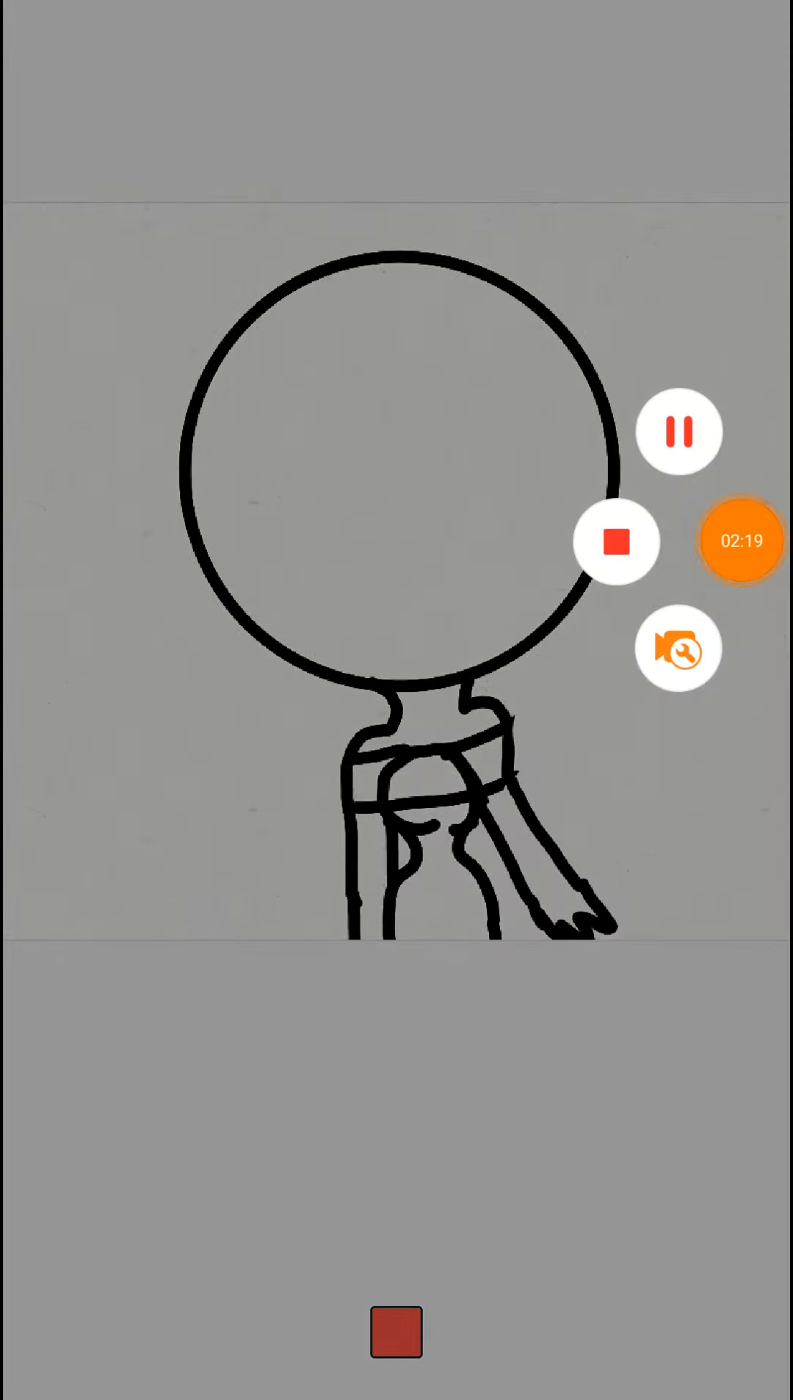